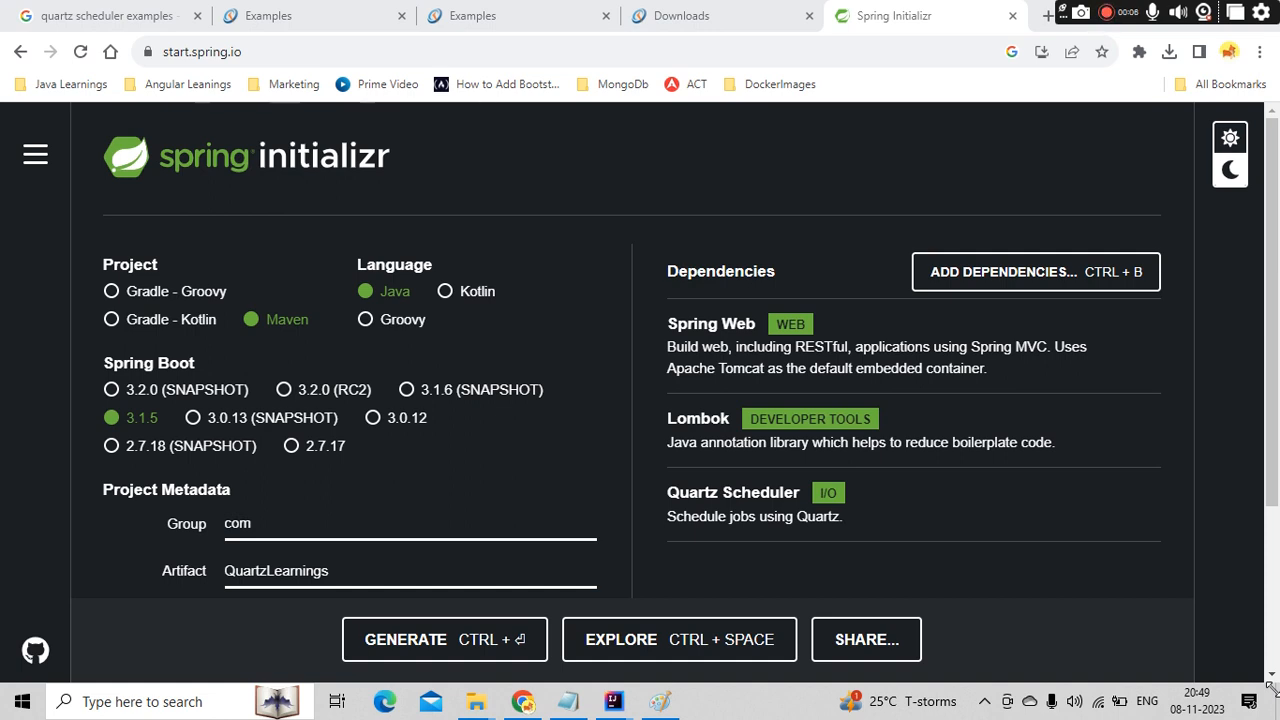
mouse_move(488, 472)
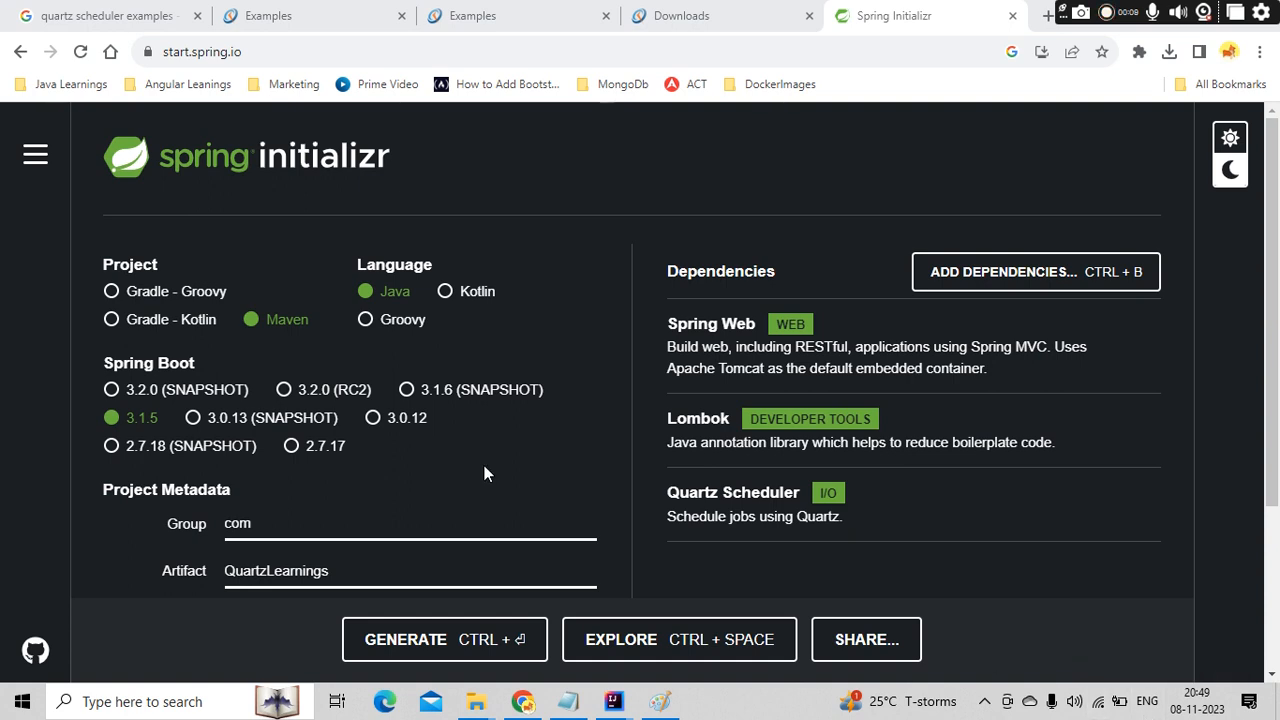
Switch to the Paint diagram showing the SCHEDULER with arrows from JOB A, B and C.
scroll("down", 3)
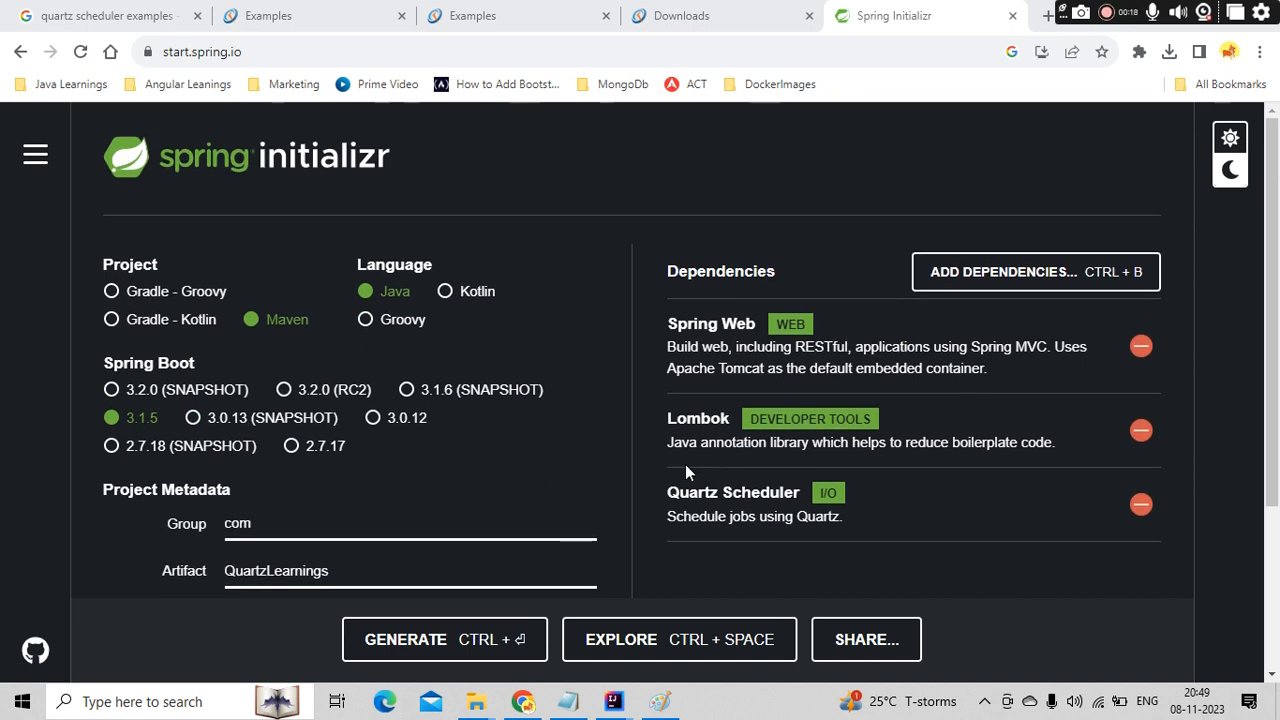
key("ctrl+a")
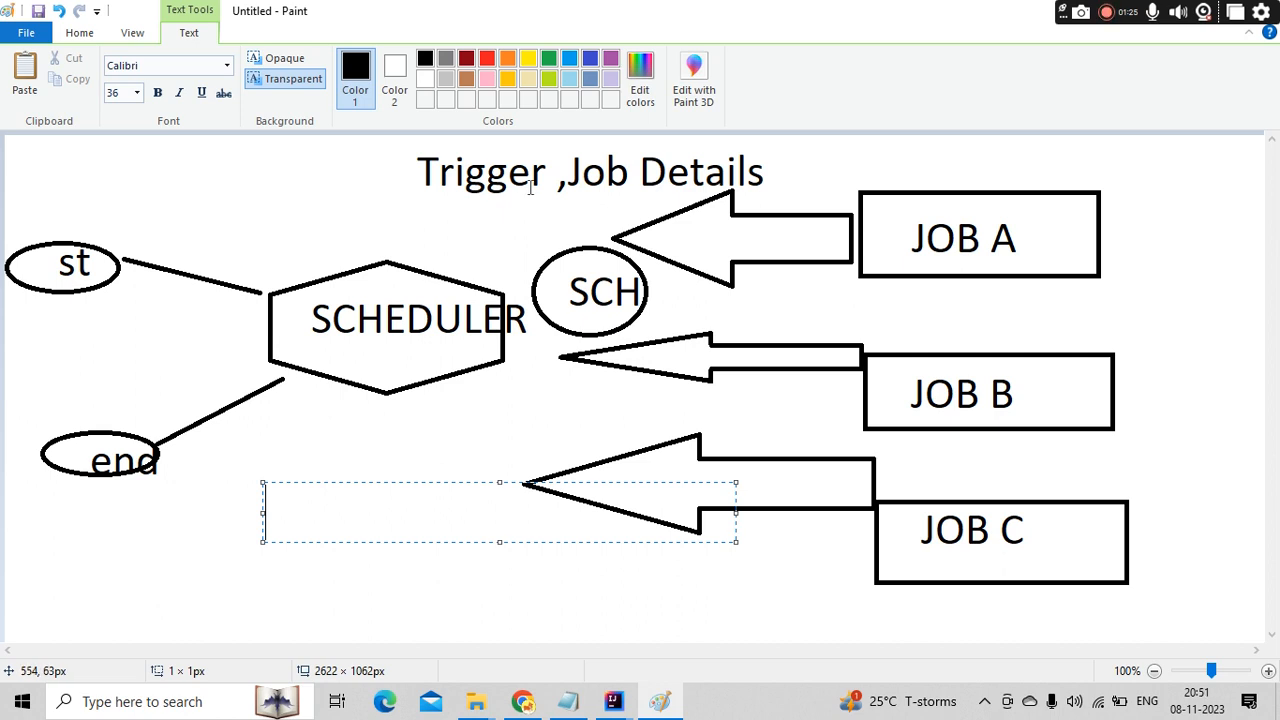
mouse_move(598, 218)
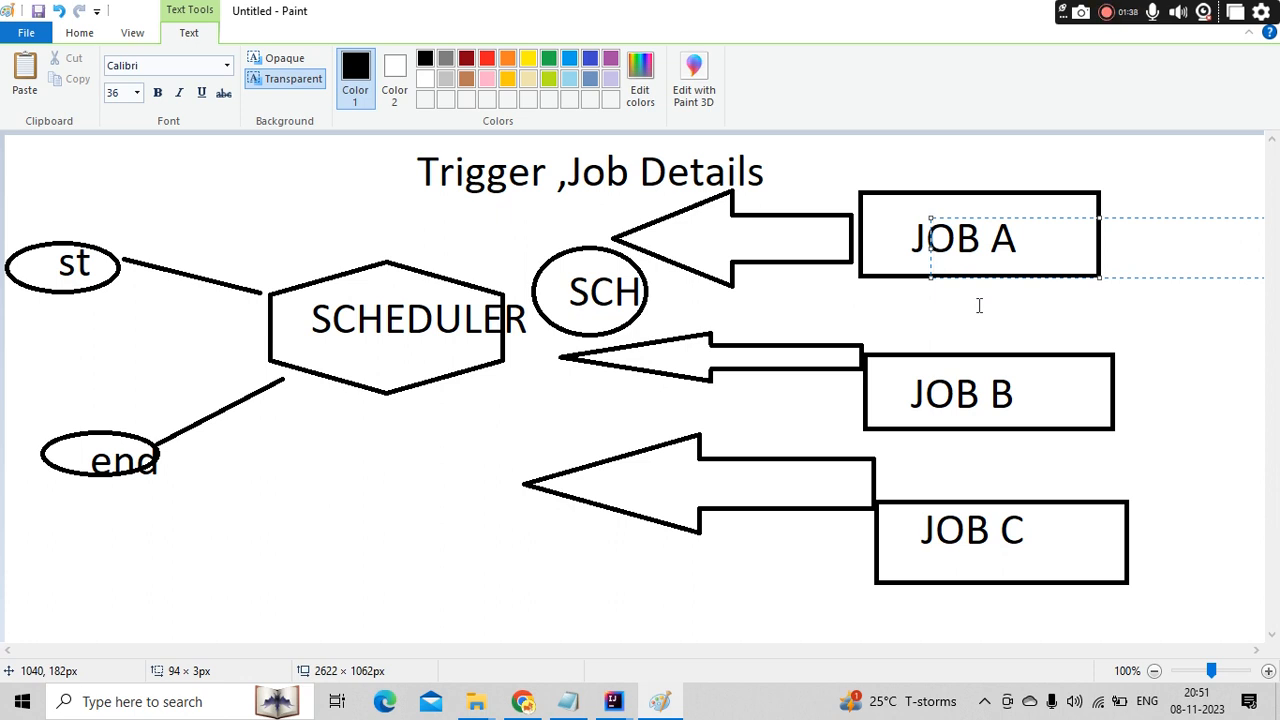
Place a text box beside JOB B on the scheduler diagram.
left_click(960, 390)
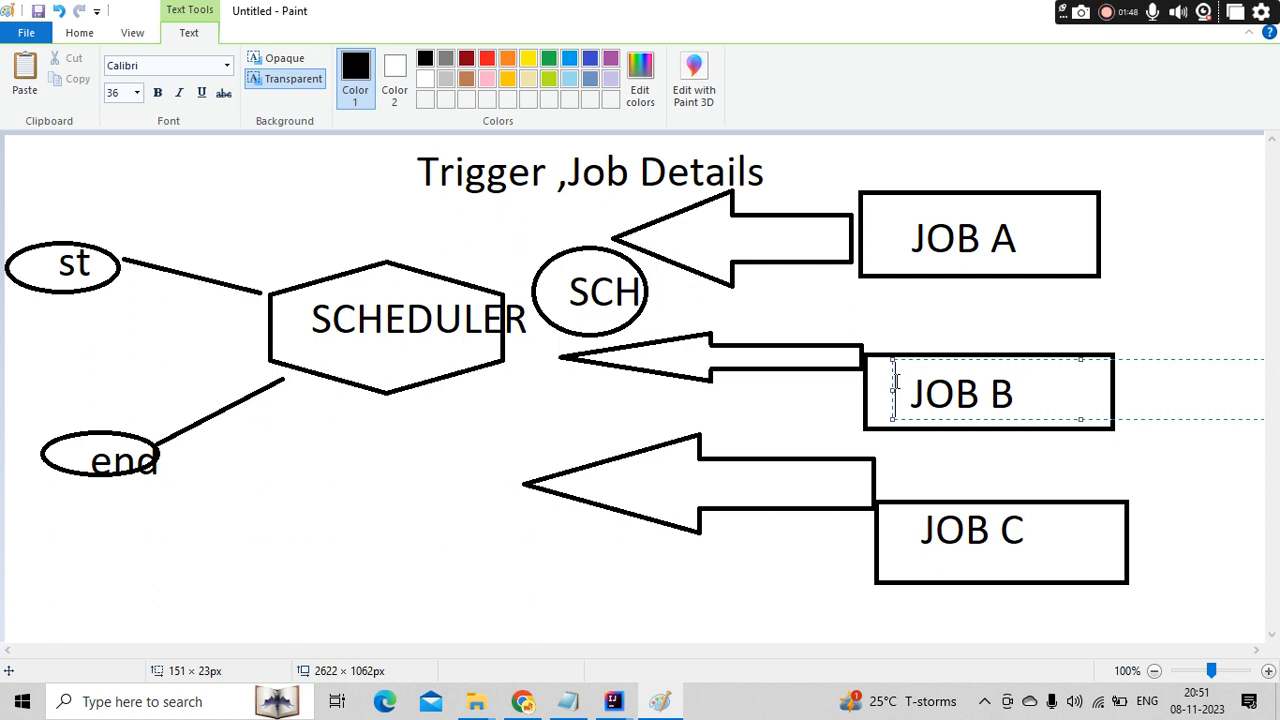
mouse_move(800, 356)
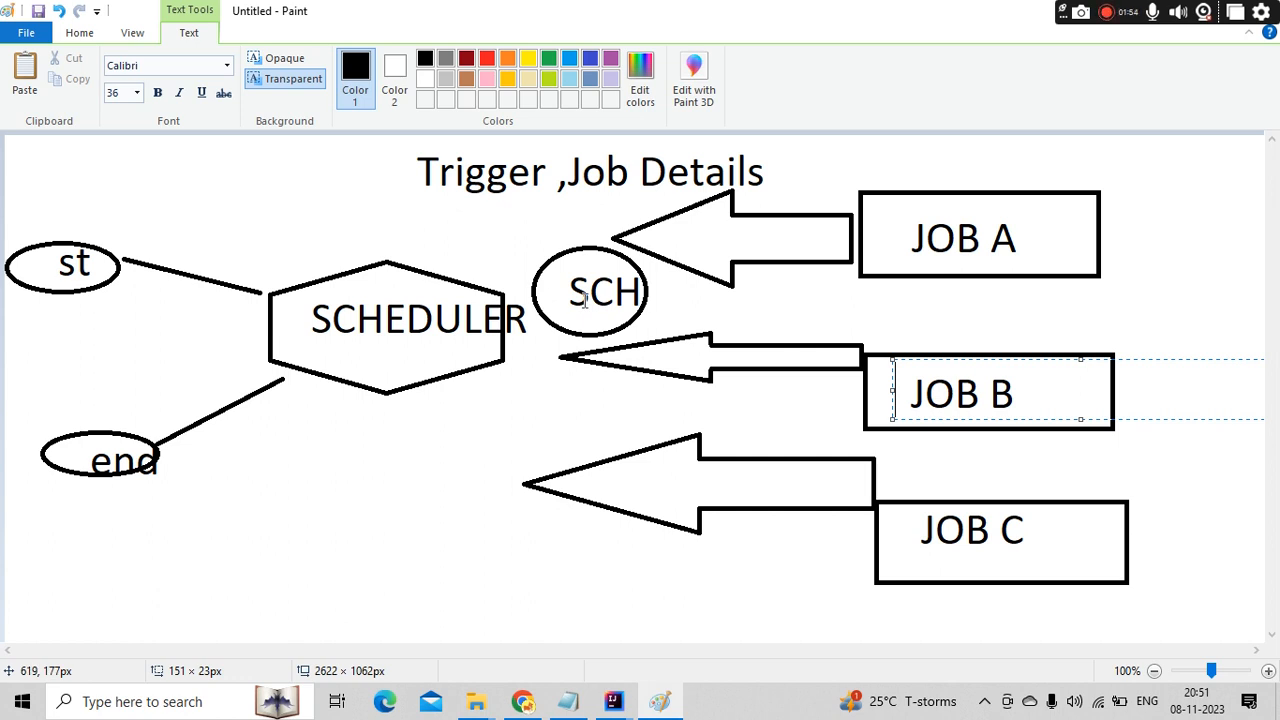
mouse_move(948, 452)
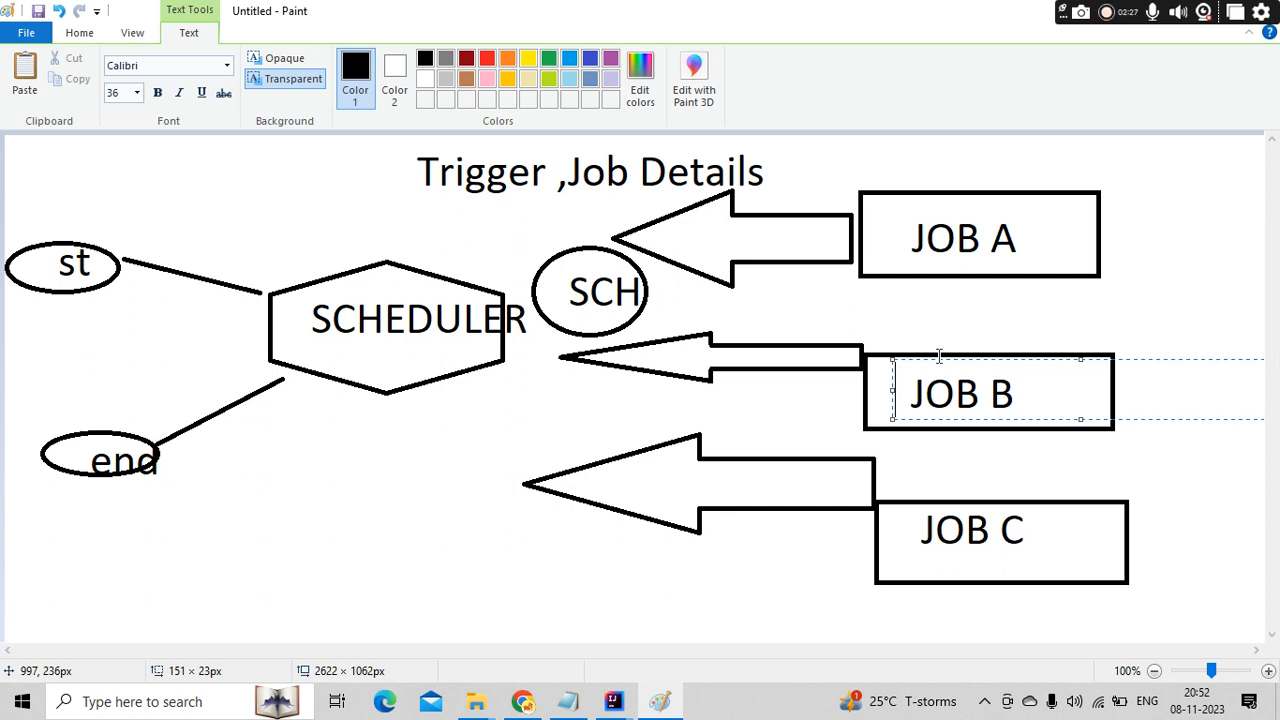
mouse_move(888, 336)
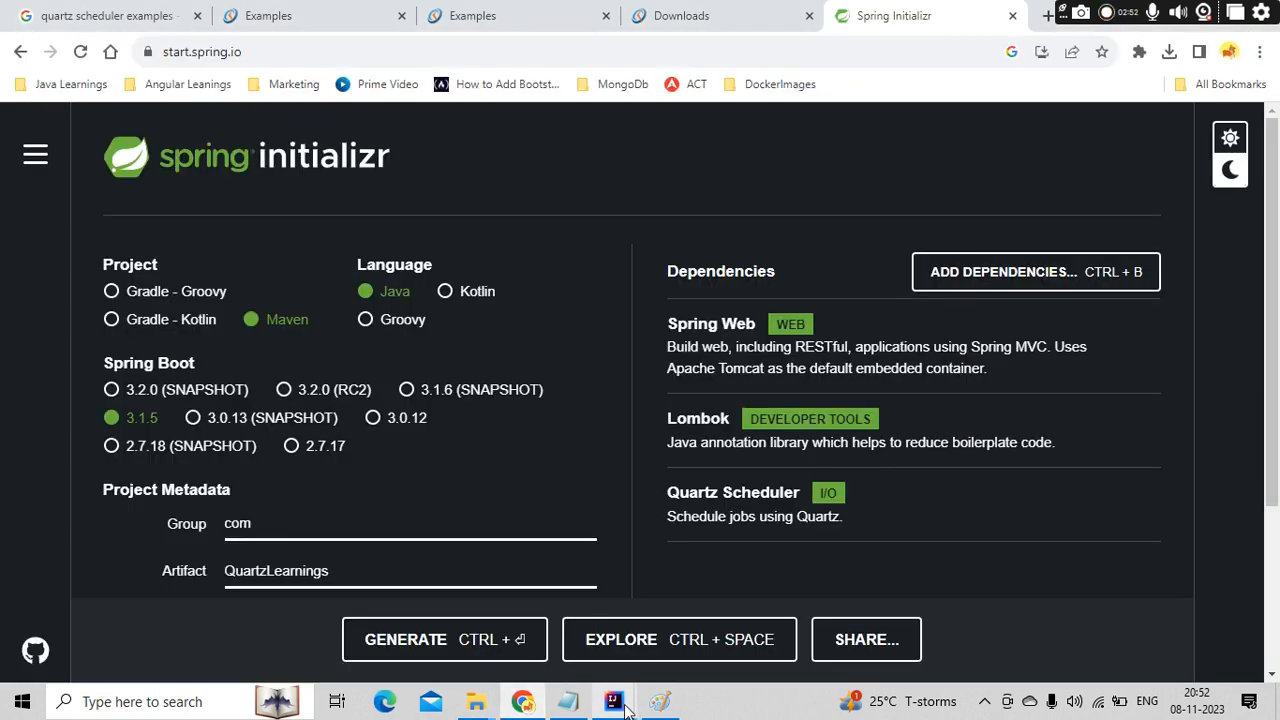
Review the QuartzLearnings pom.xml dependencies and build section, then stop the running application.
left_click(612, 700)
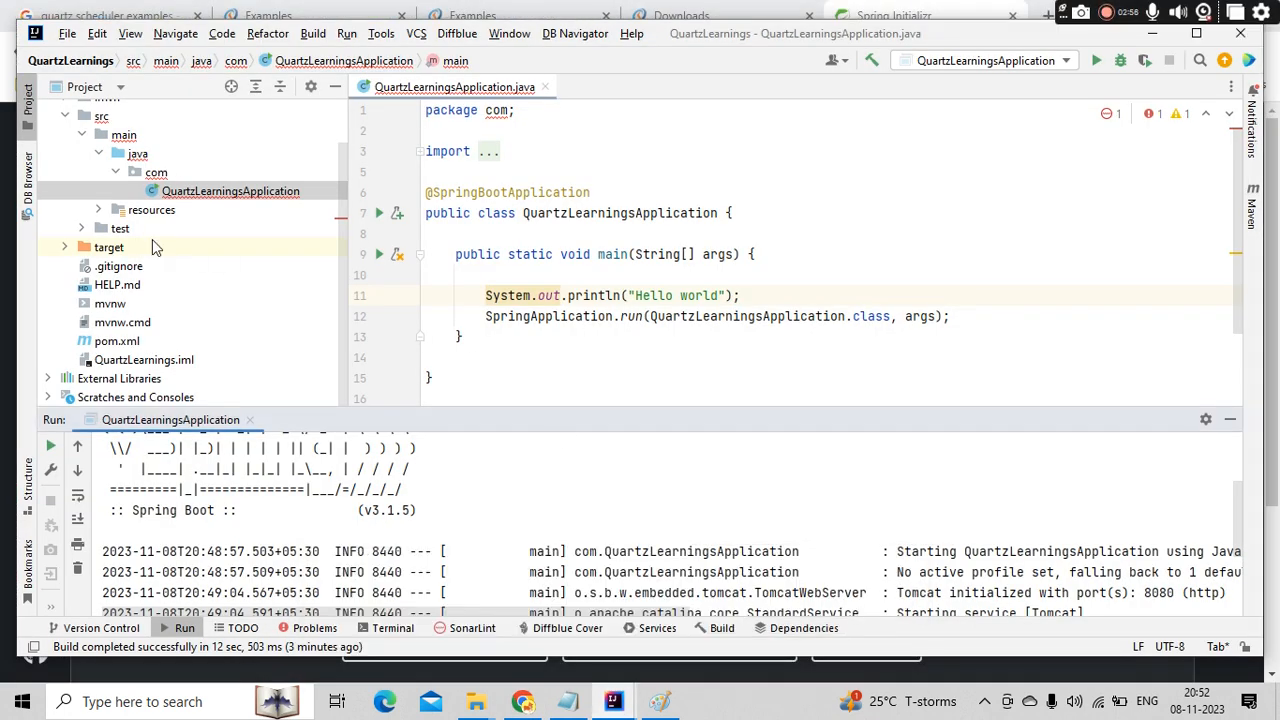
left_click(116, 340)
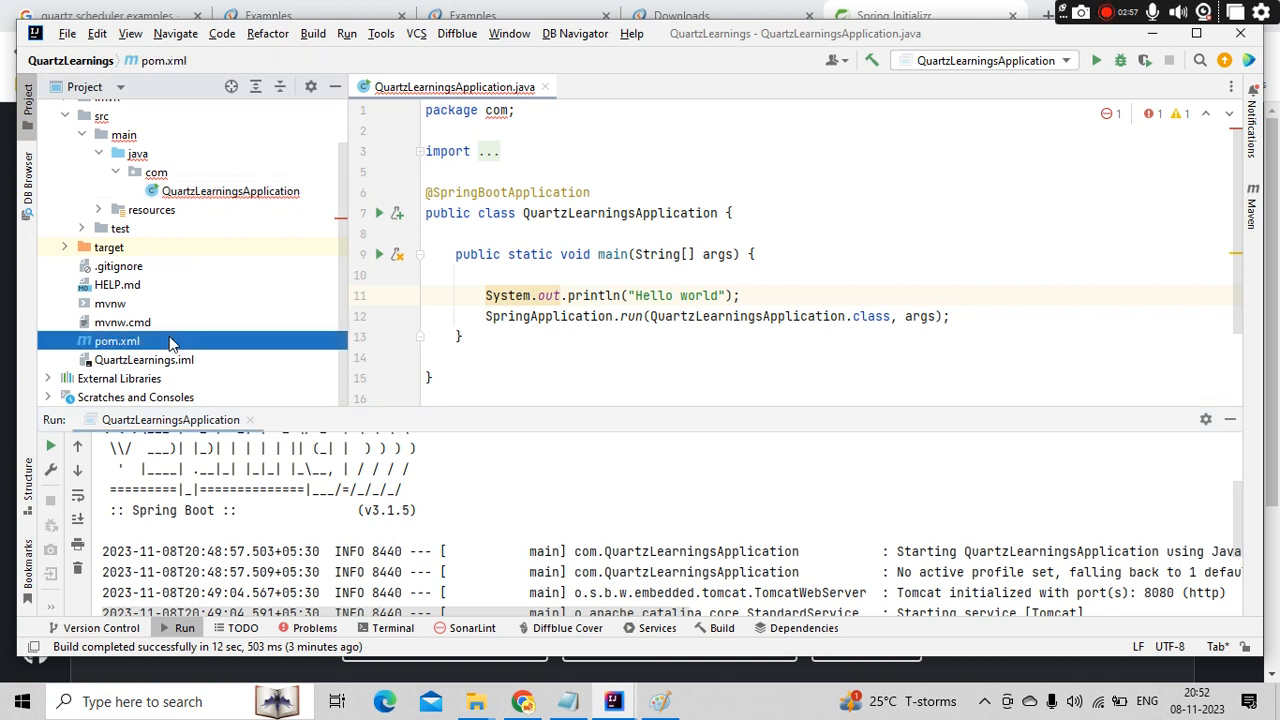
double_click(116, 340)
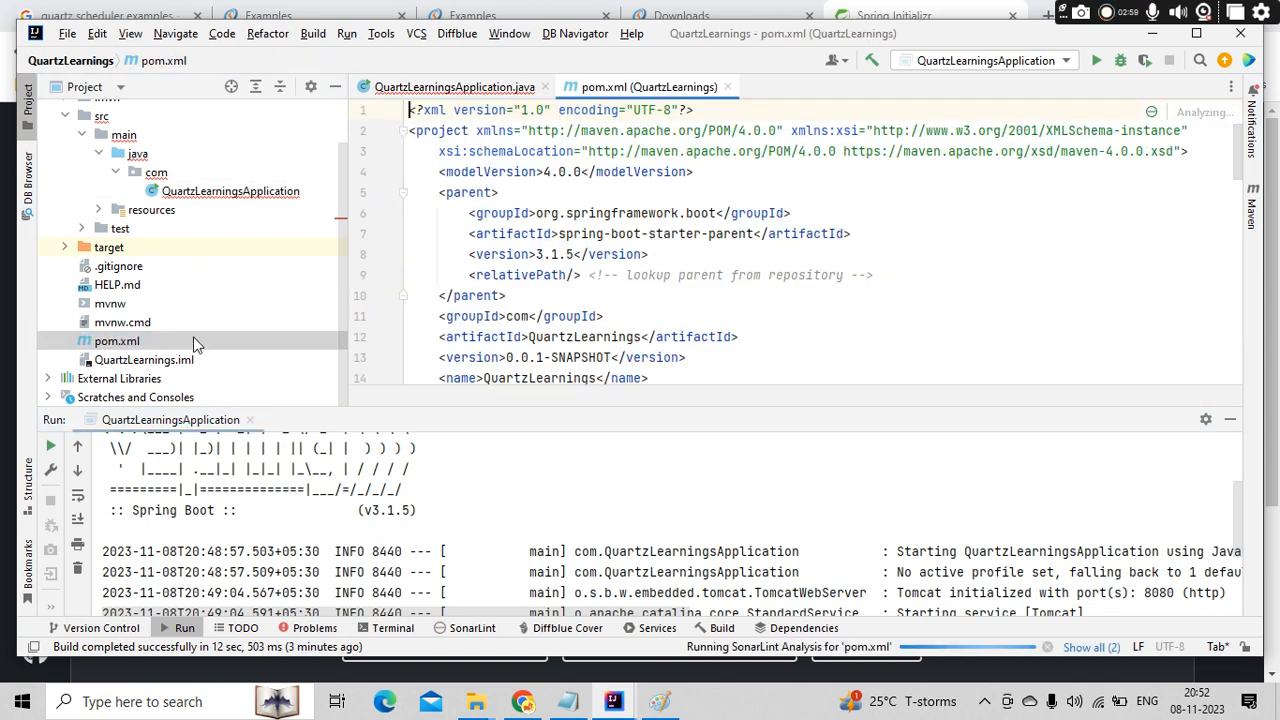
left_click(508, 296)
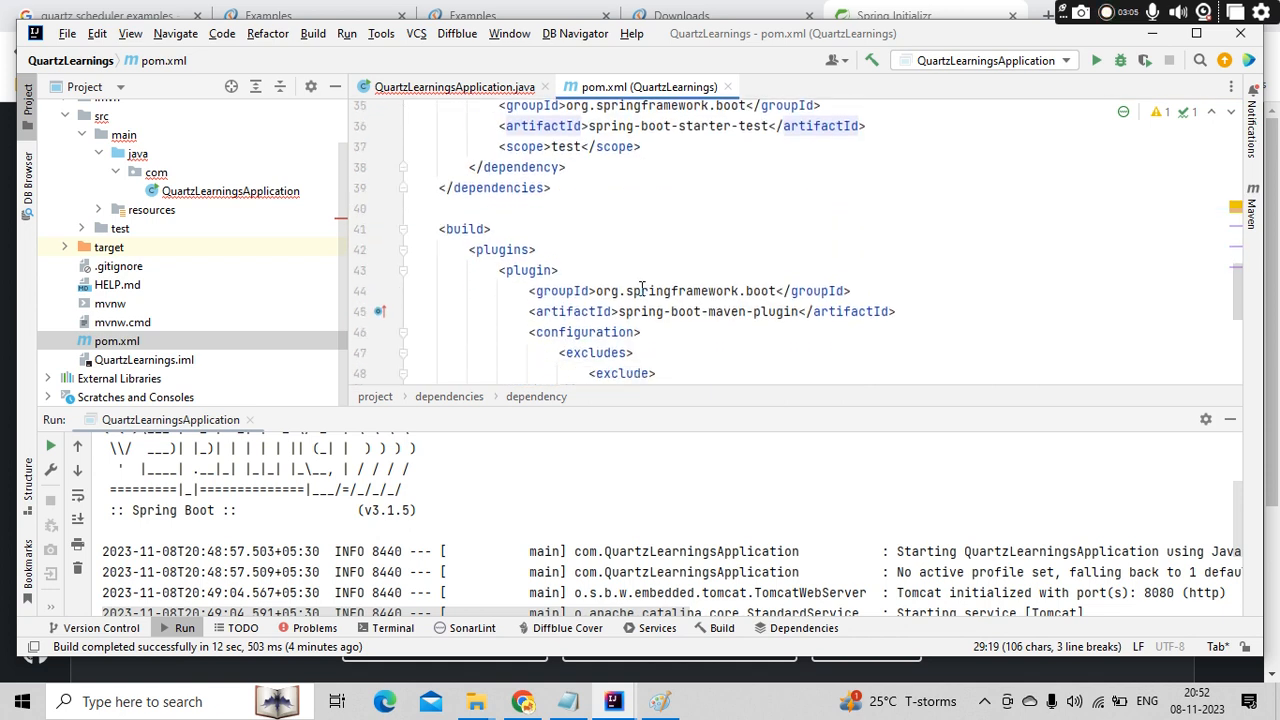
left_click(454, 88)
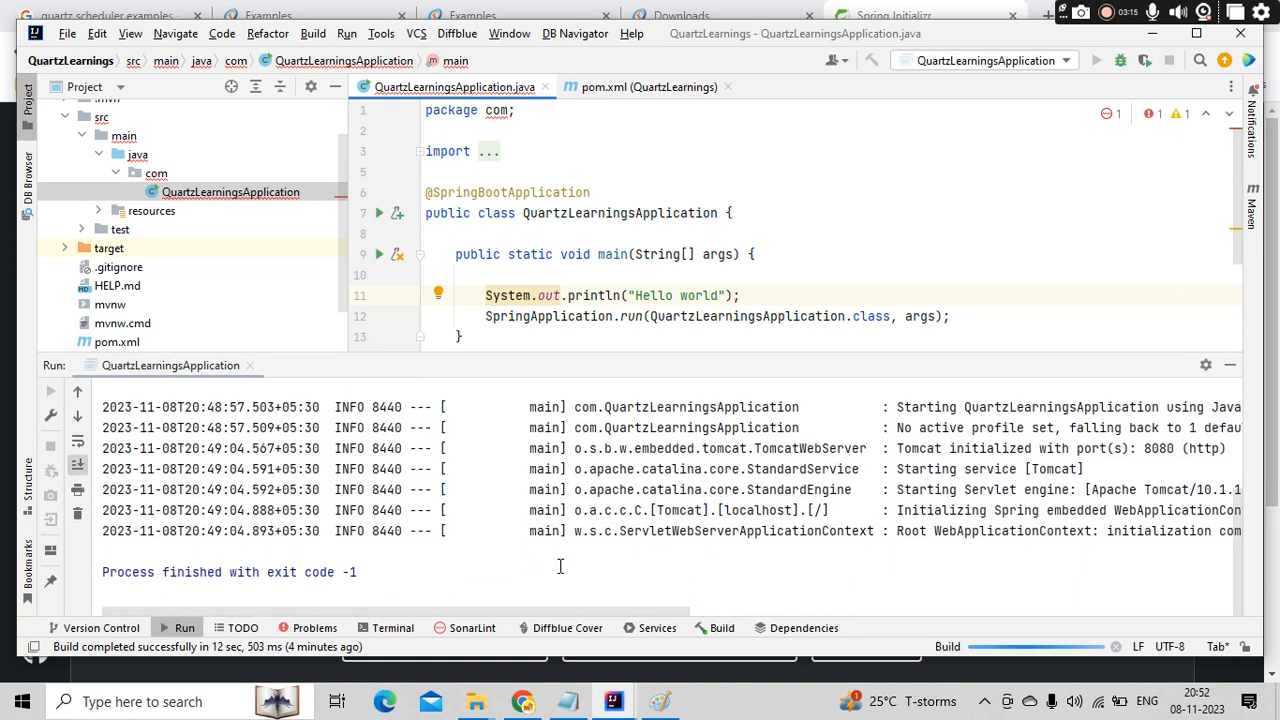
Run QuartzLearningsApplication again so it prints Hello world and starts Tomcat on port 8080.
left_click(1096, 60)
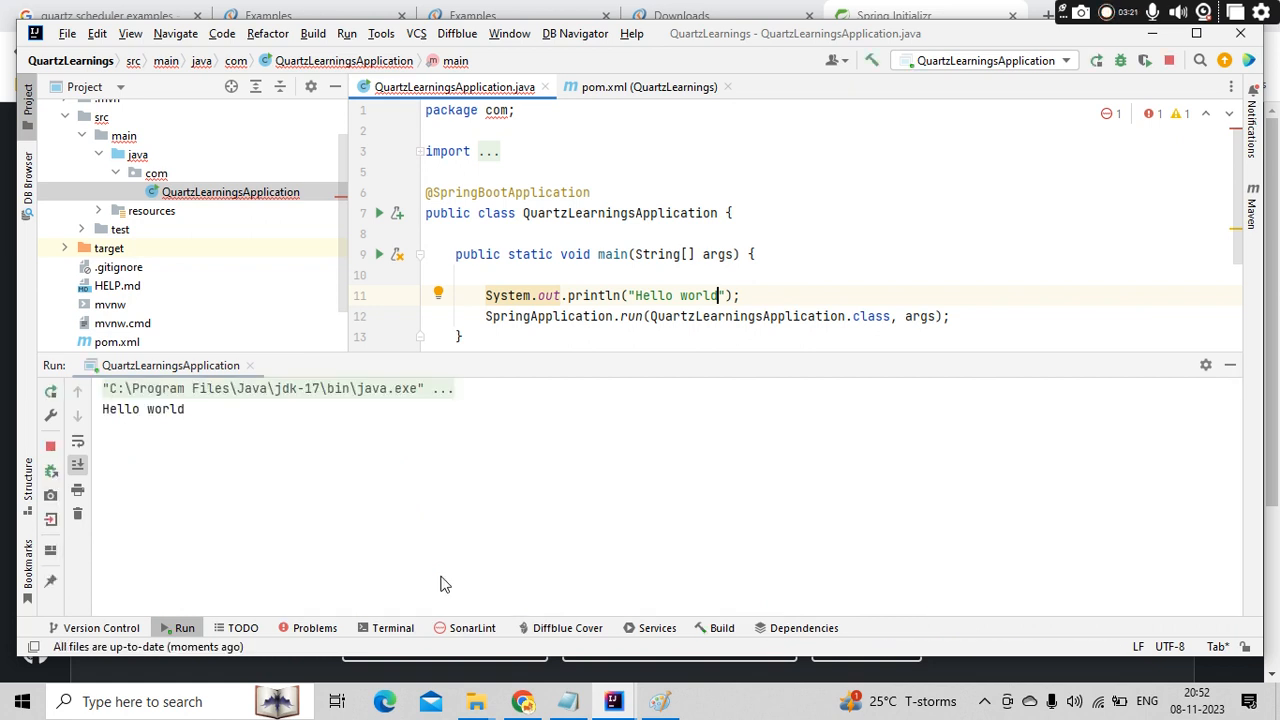
left_click(378, 252)
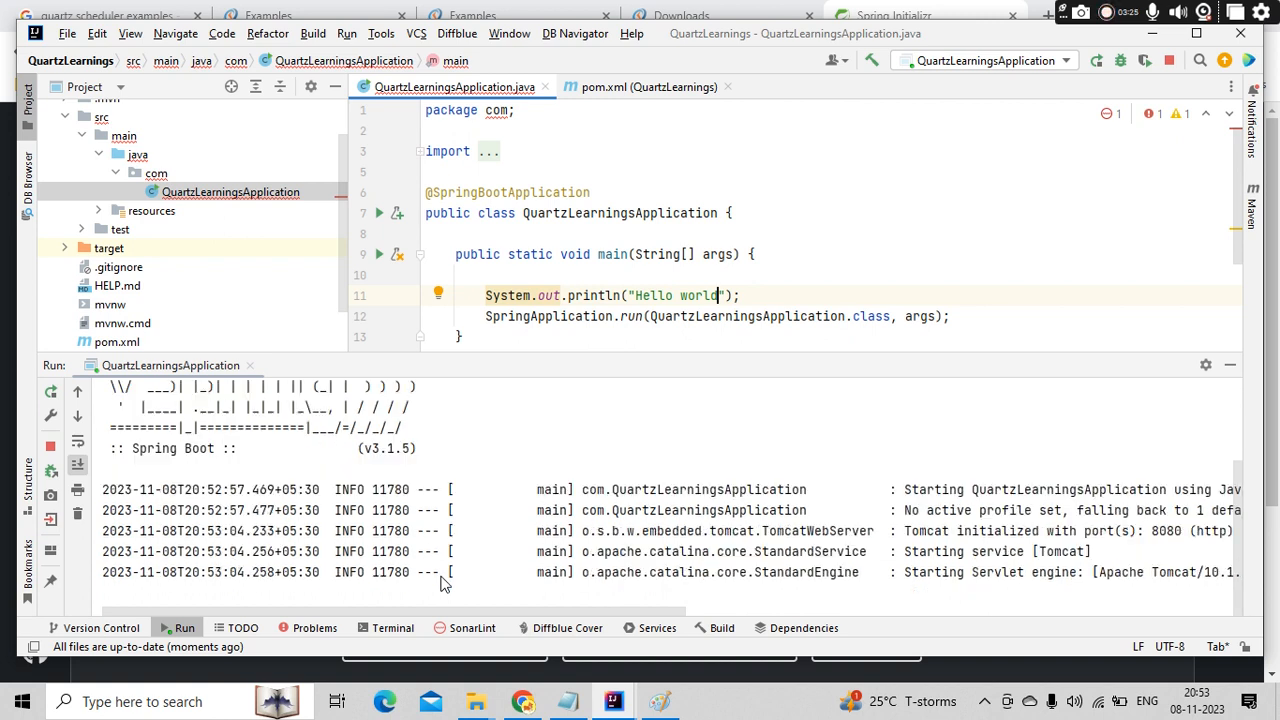
scroll("down", 3)
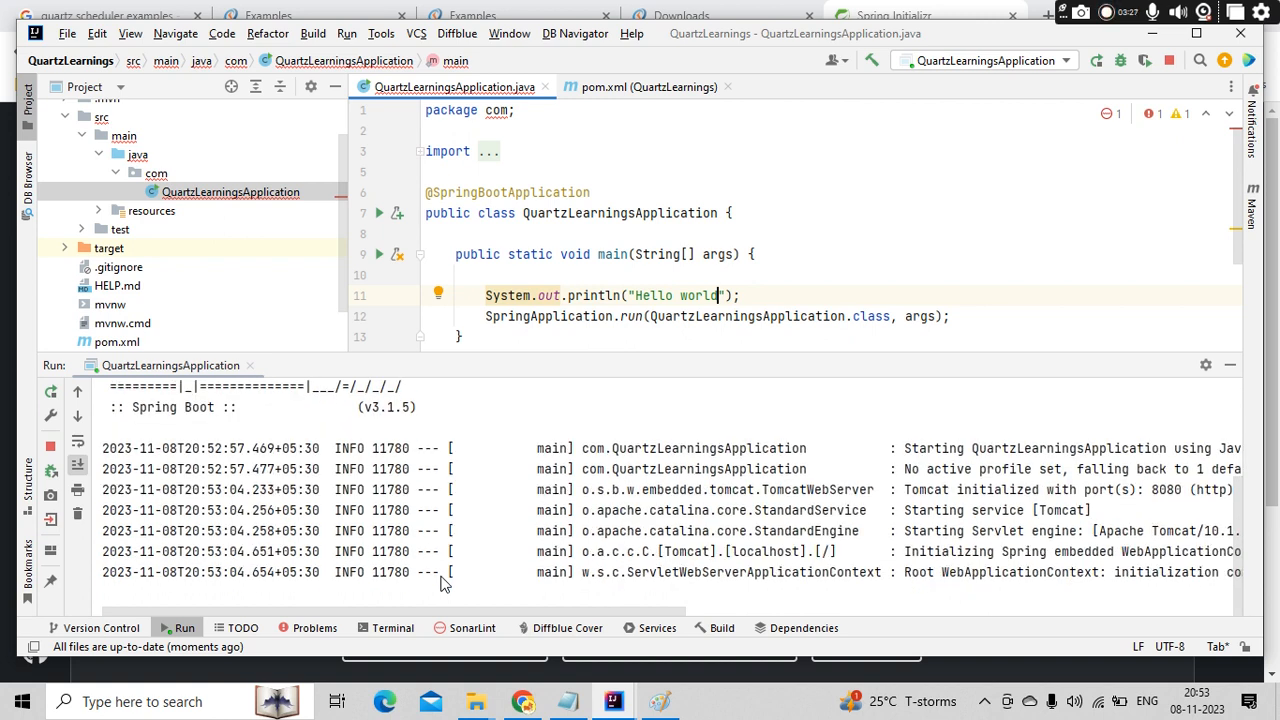